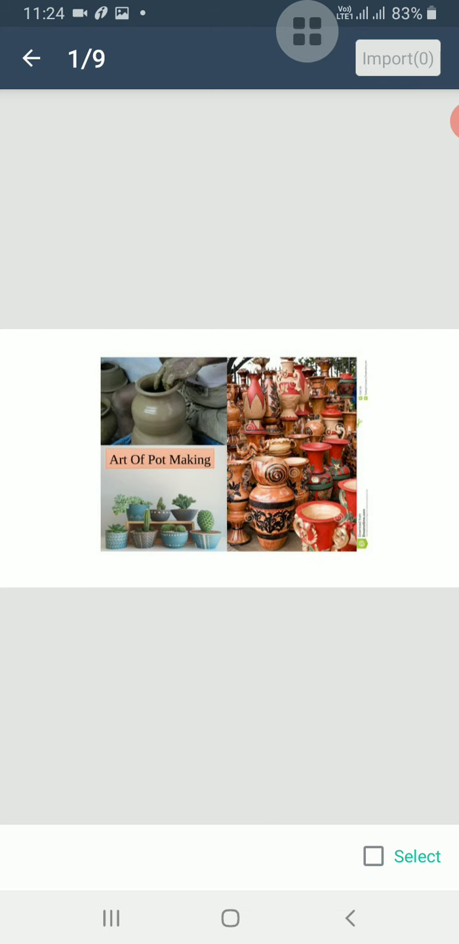
scroll(left, 3)
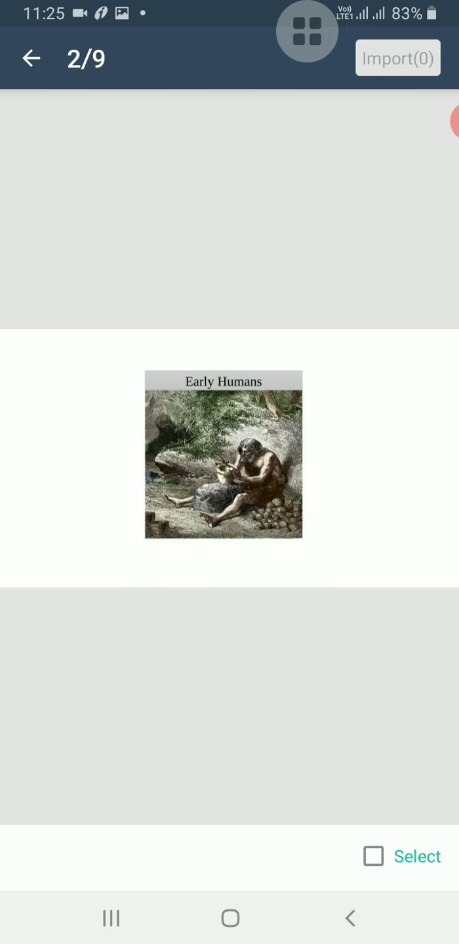
scroll(left, 3)
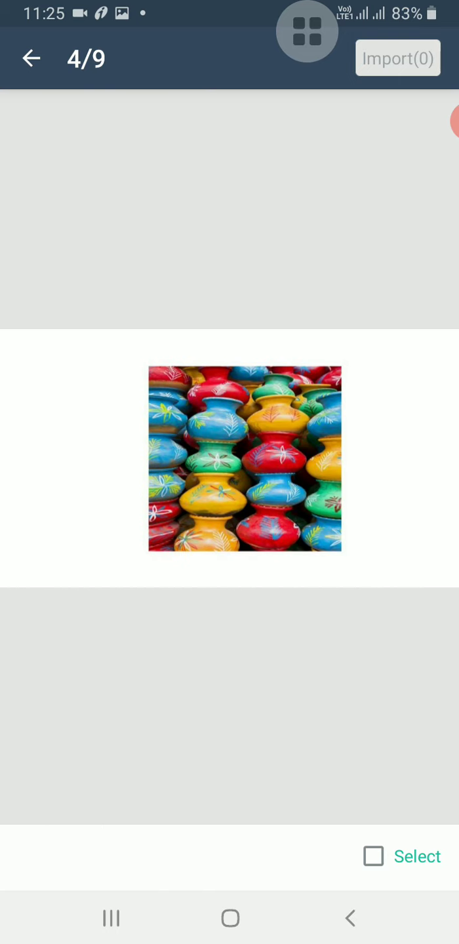
scroll(left, 3)
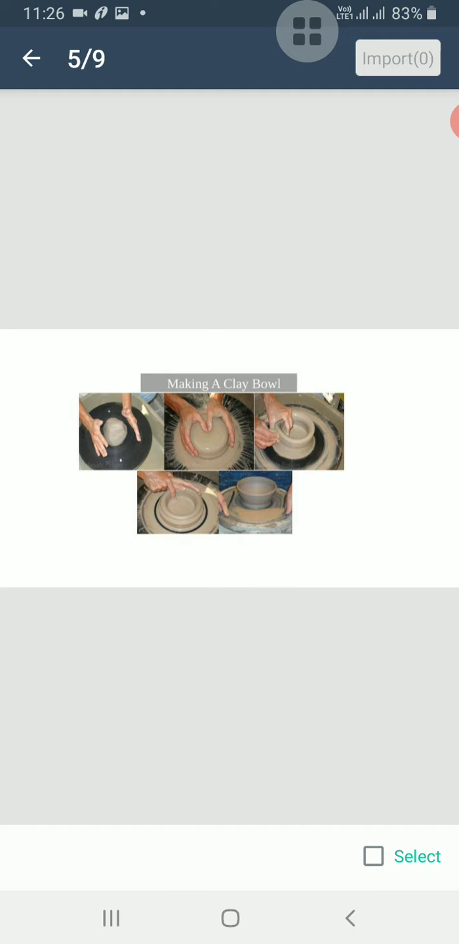
scroll(left, 3)
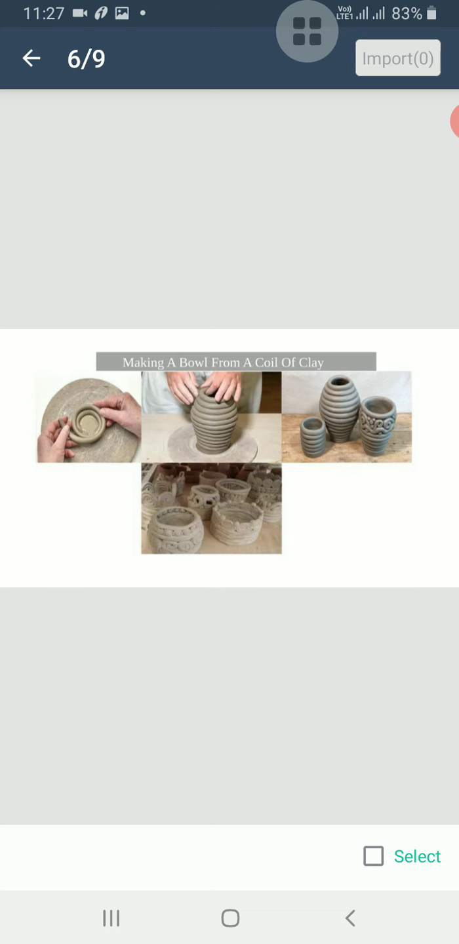
scroll(left, 3)
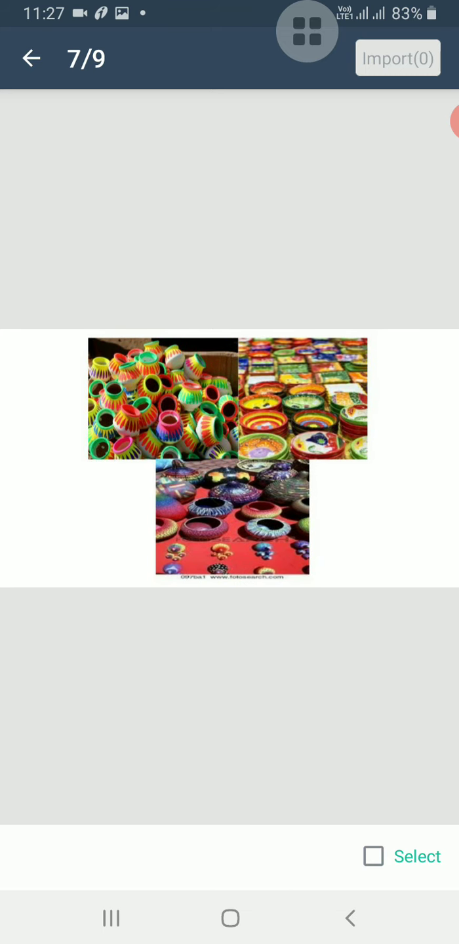